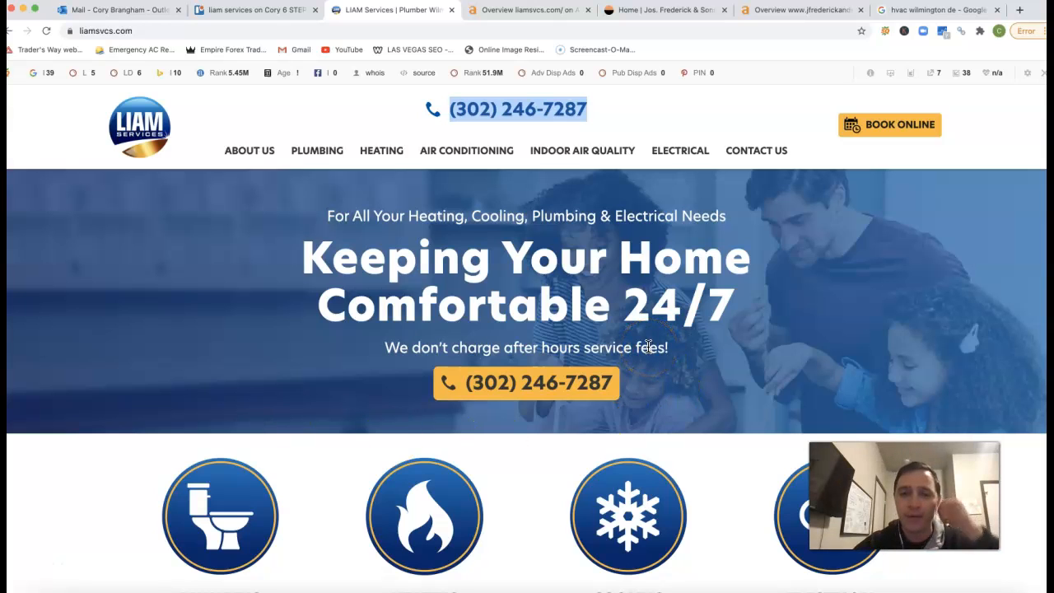
Scroll through the sponsored HVAC pros and Wilmington map pack for 'hvac wilmington de'.
scroll("down", 3)
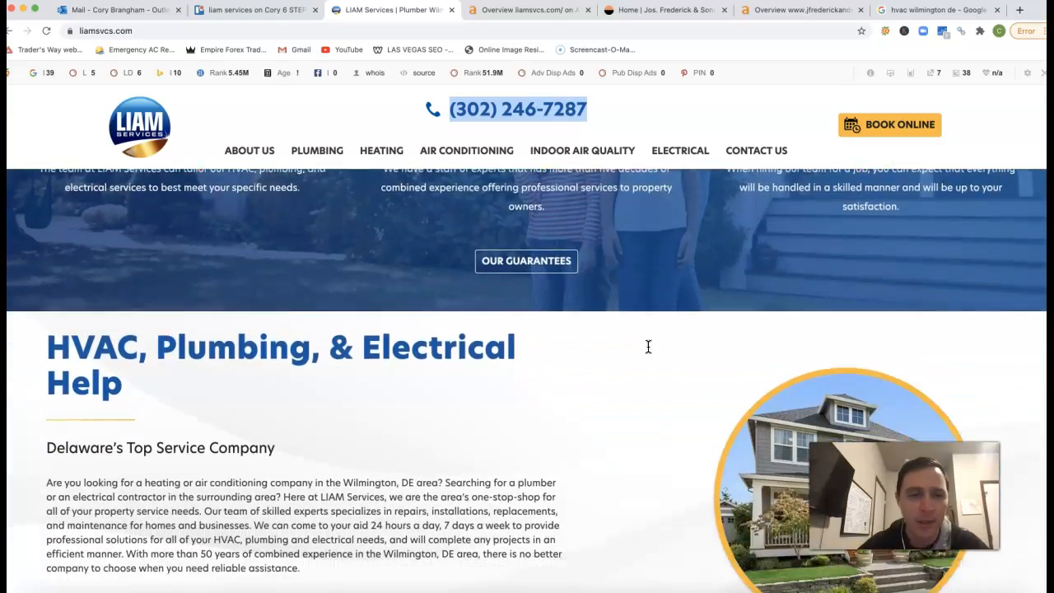
scroll("down", 3)
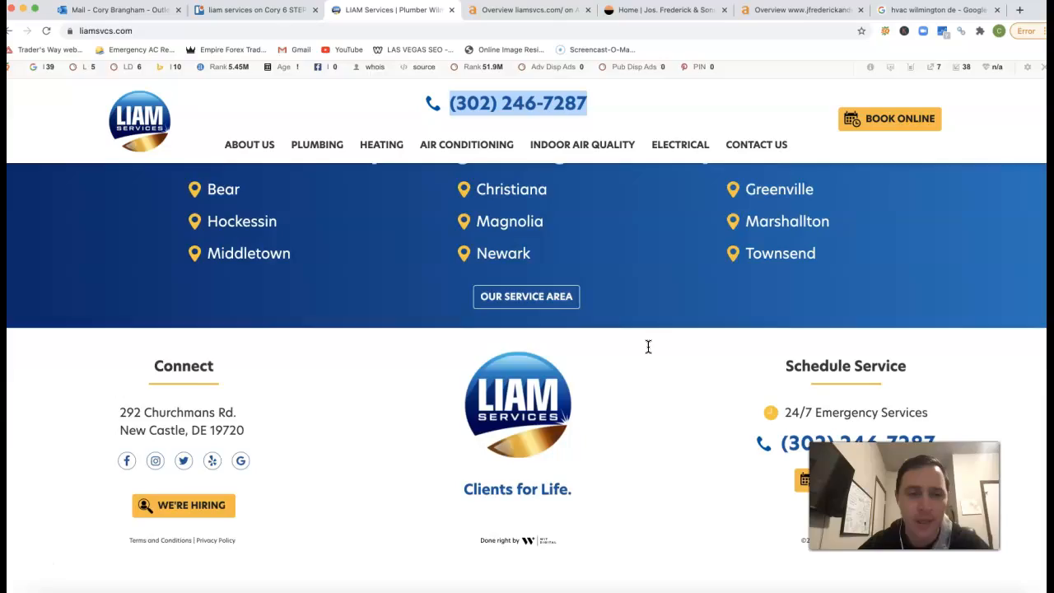
scroll("up", 3)
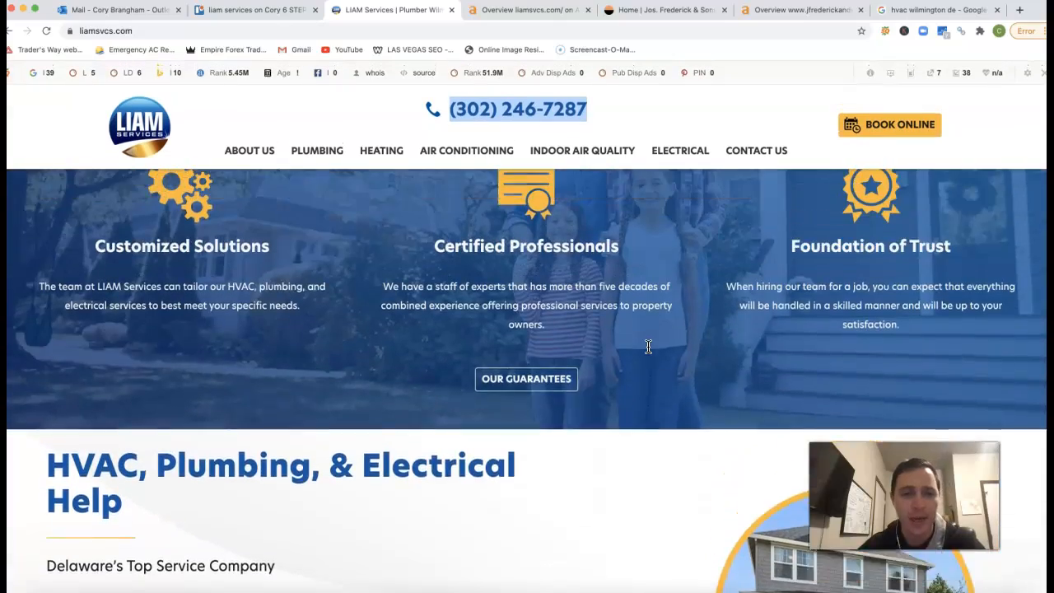
scroll("down", 3)
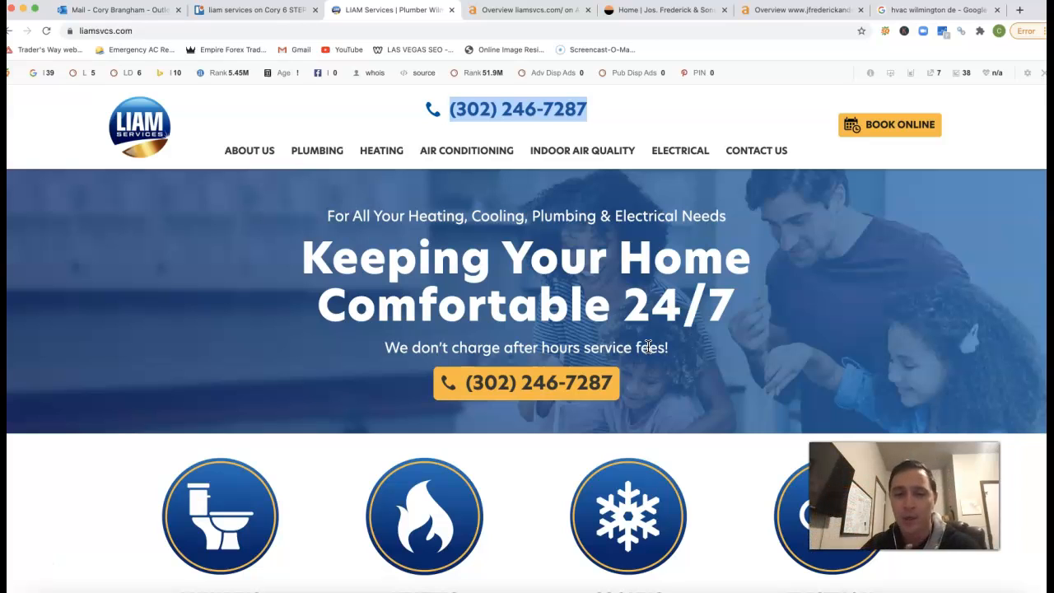
scroll("down", 3)
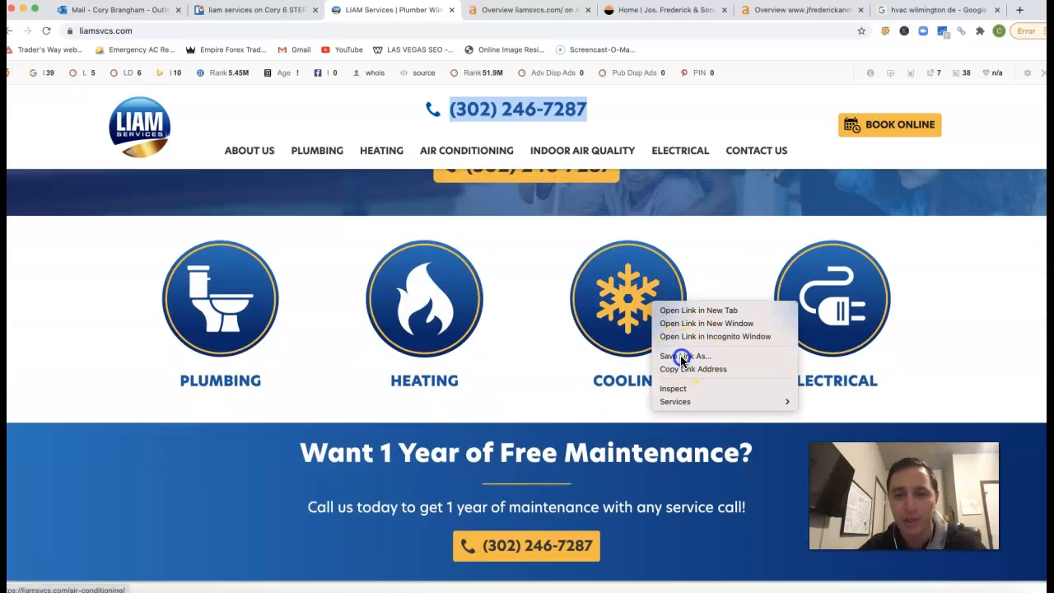
Start saving the cooling page link, dismiss without saving, and scroll further down.
left_click(681, 356)
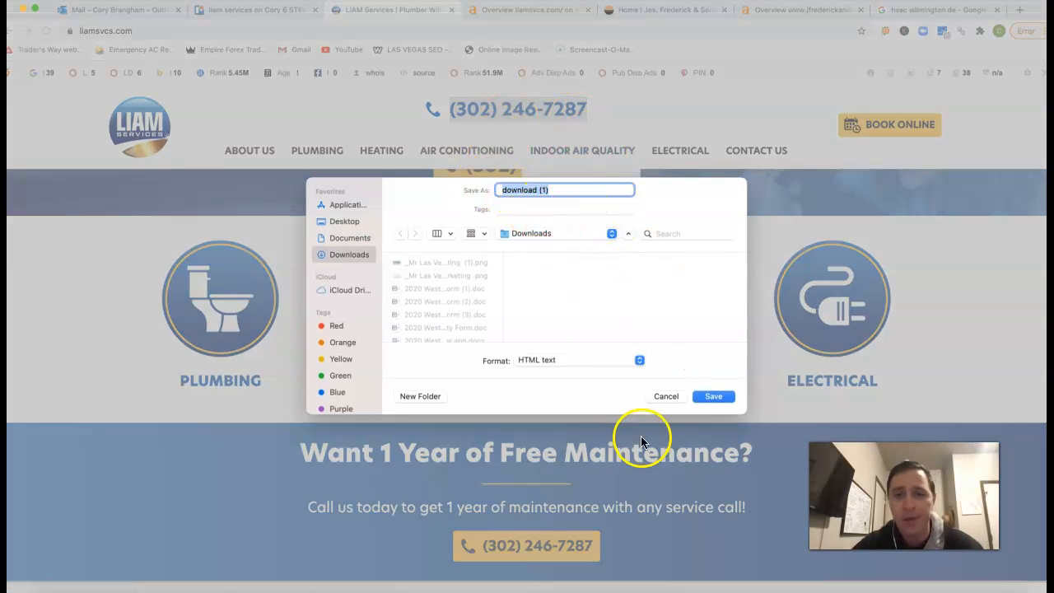
left_click(666, 396)
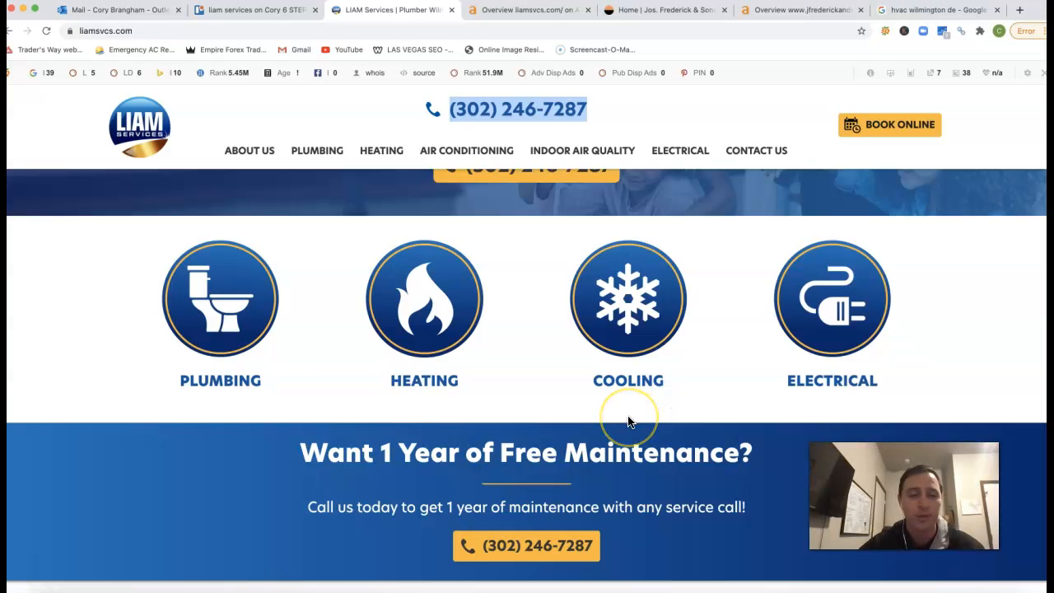
left_click(914, 10)
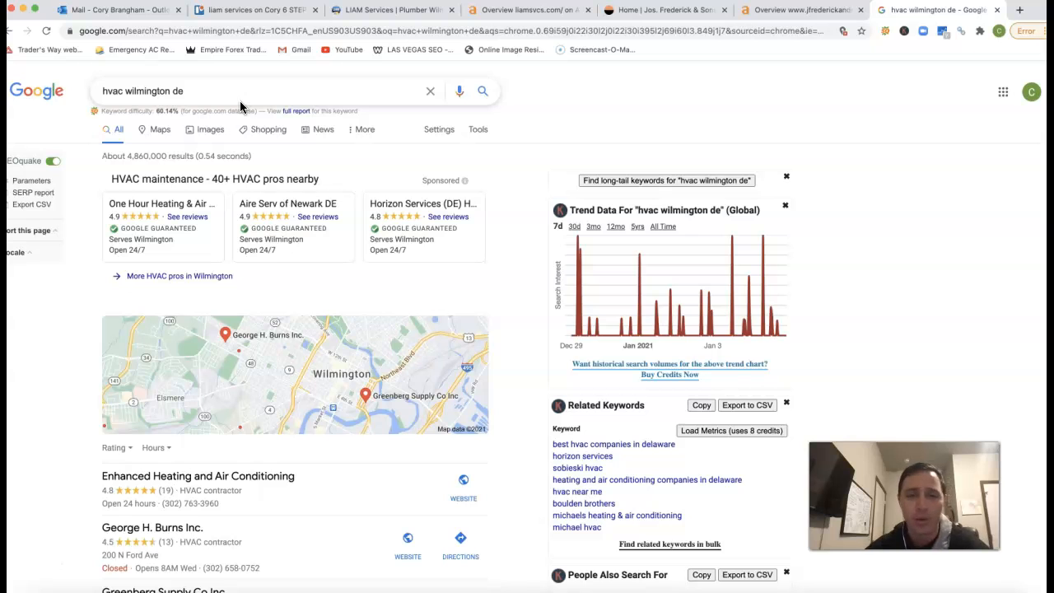
mouse_move(196, 211)
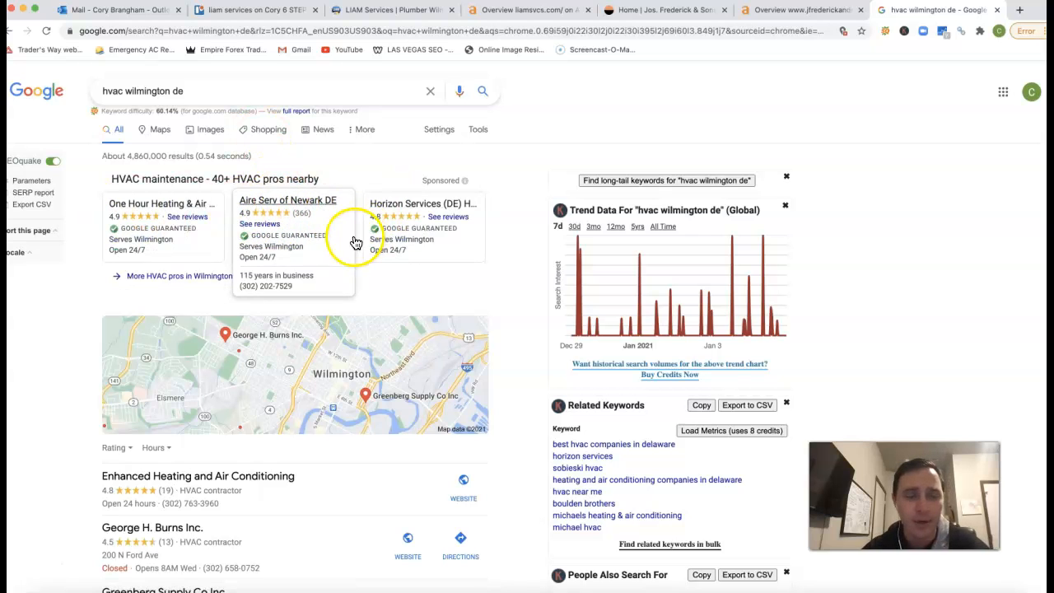
scroll("down", 3)
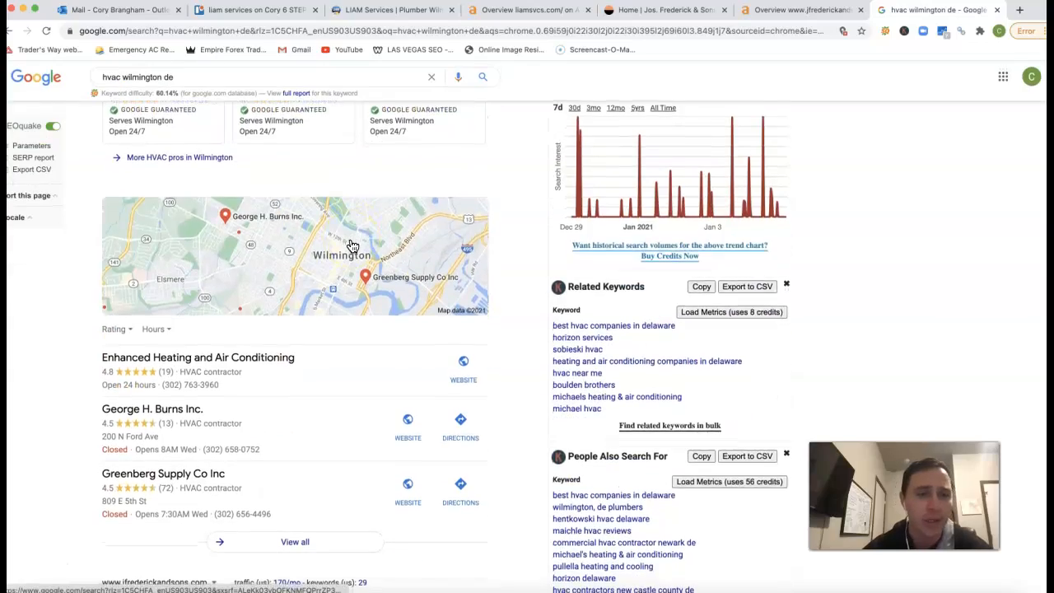
scroll("down", 3)
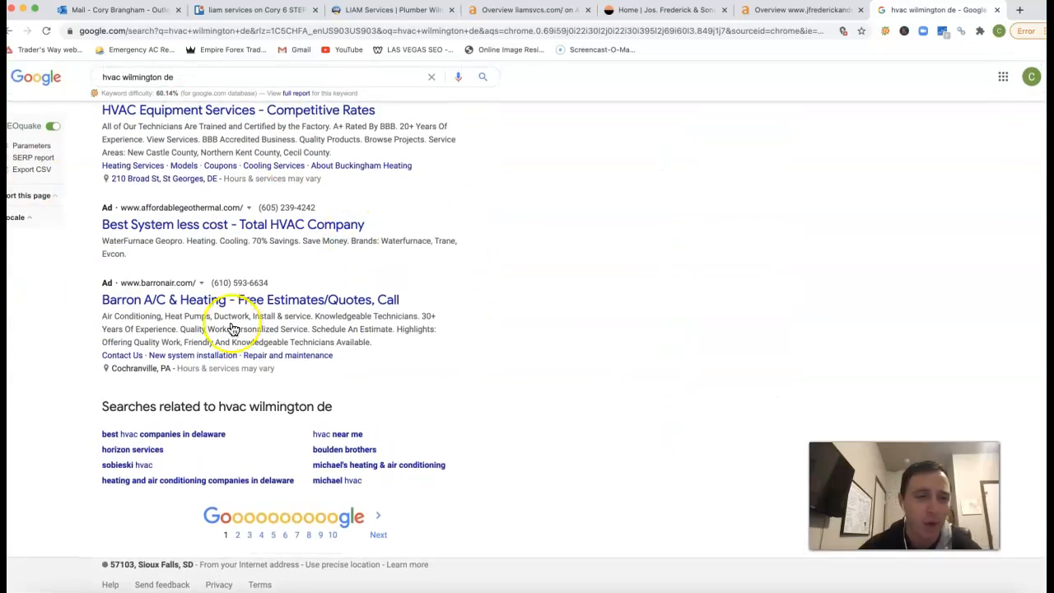
mouse_move(194, 240)
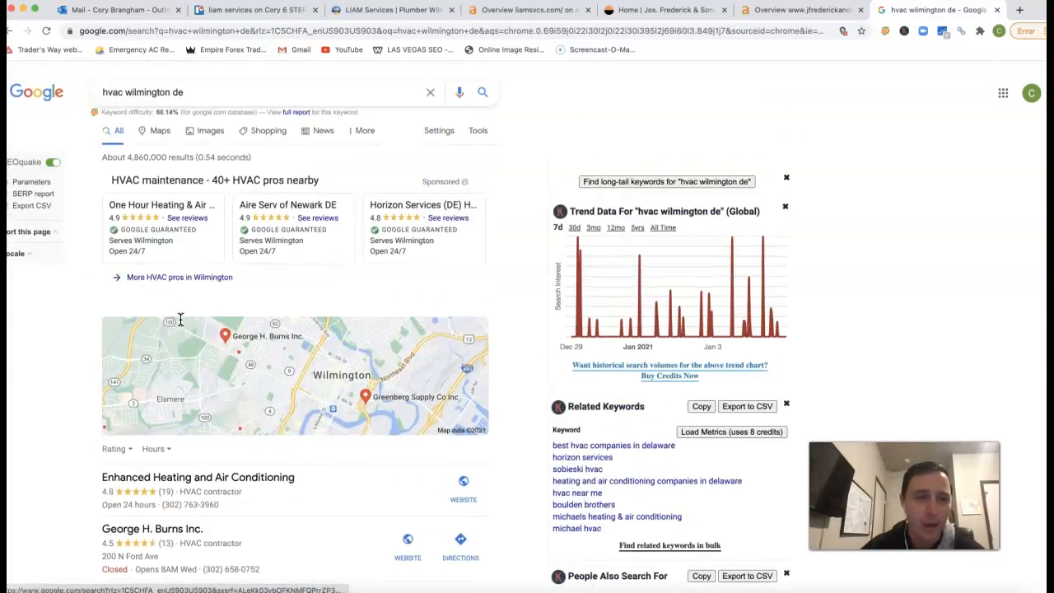
mouse_move(337, 247)
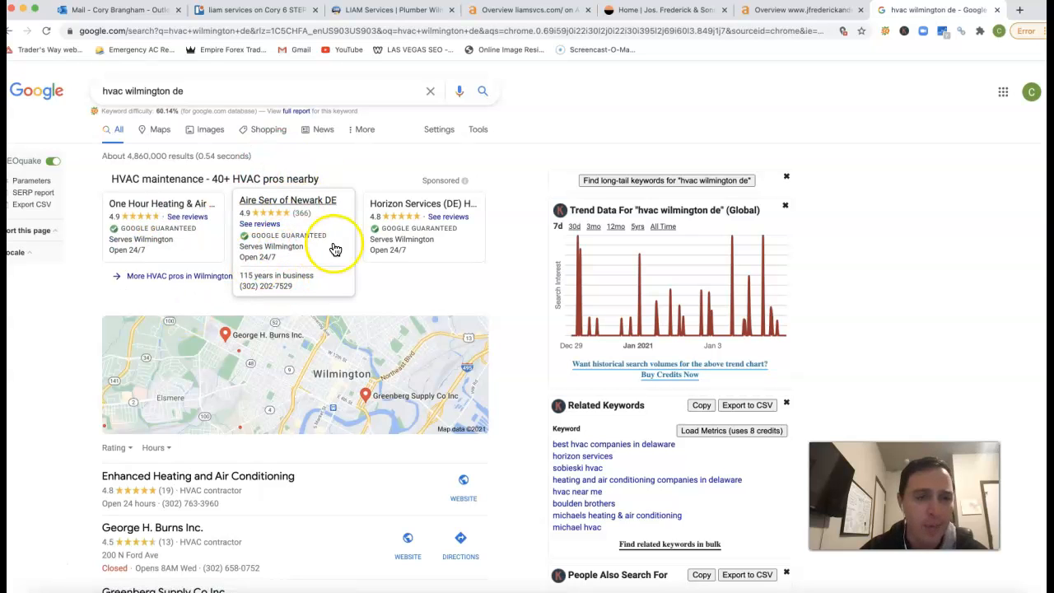
mouse_move(321, 248)
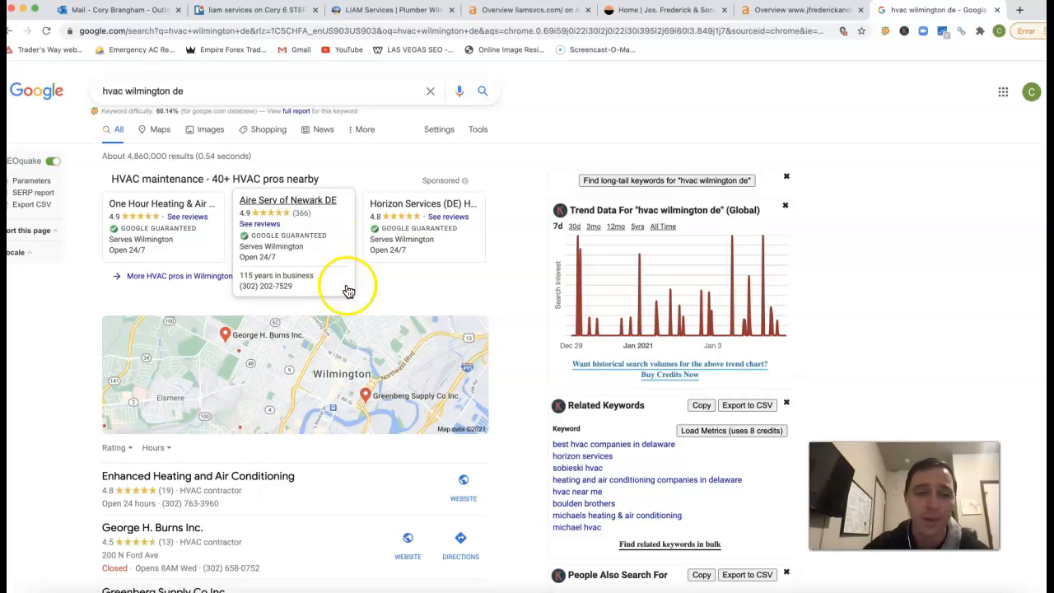
scroll("down", 3)
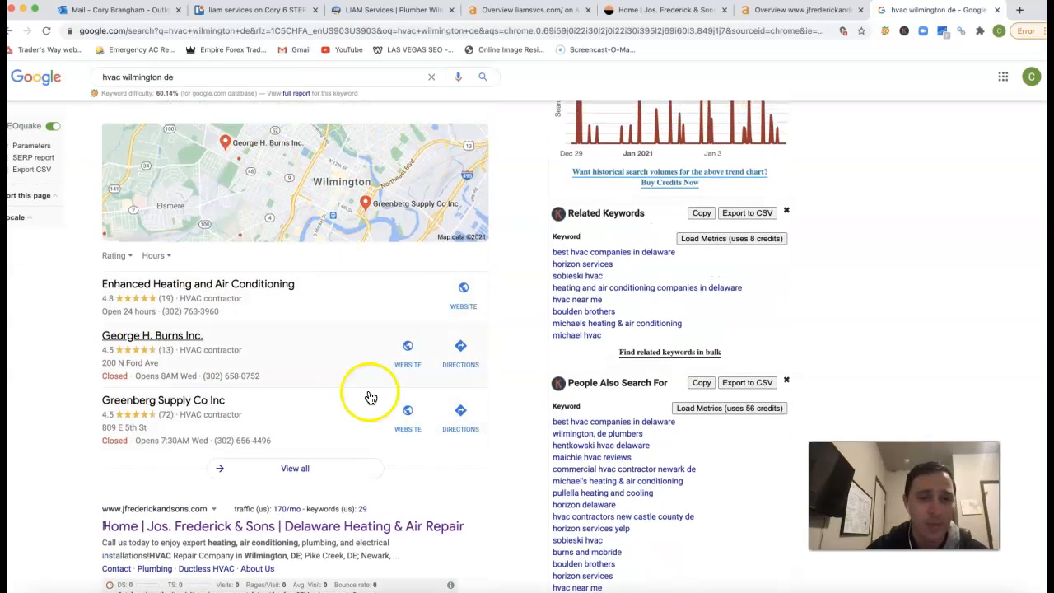
mouse_move(346, 327)
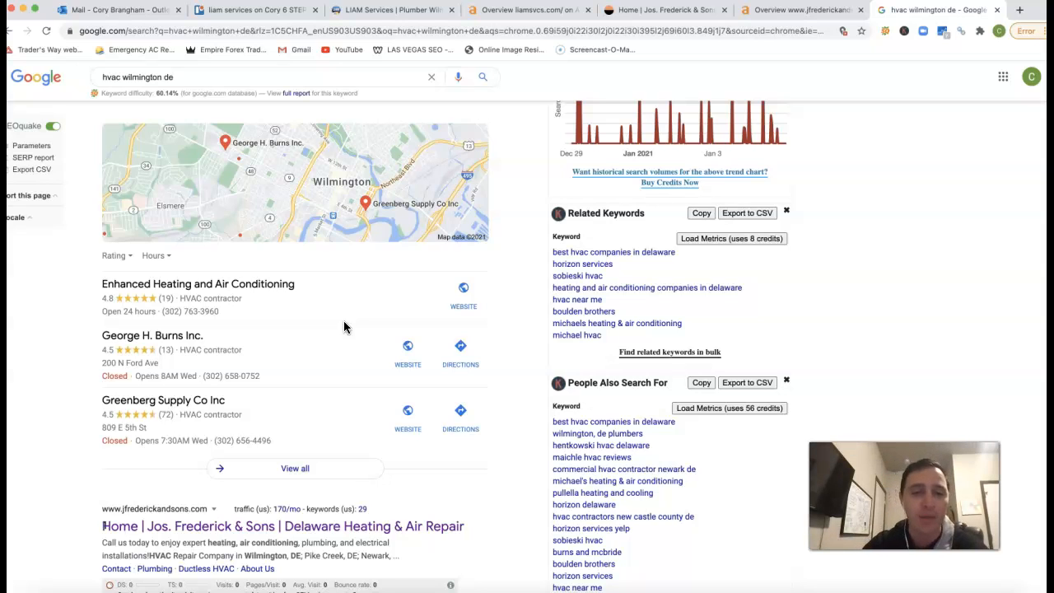
scroll("down", 3)
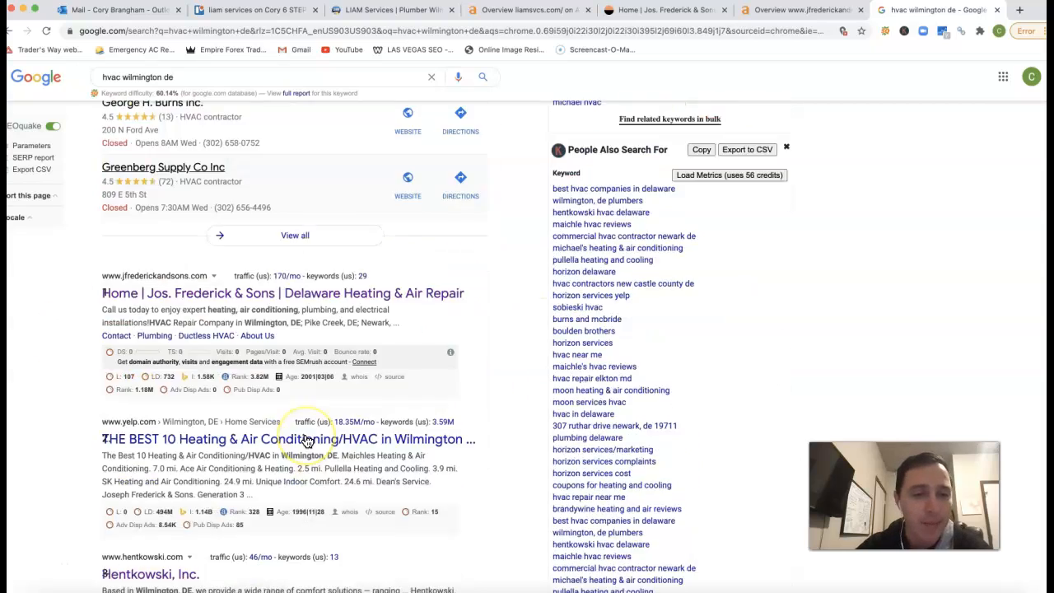
scroll("down", 3)
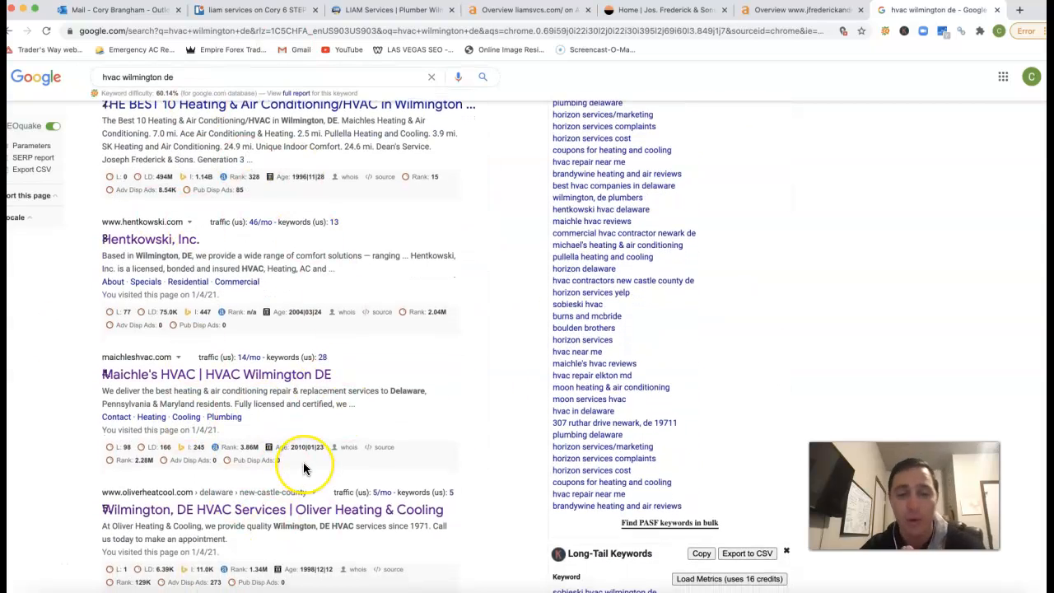
mouse_move(305, 470)
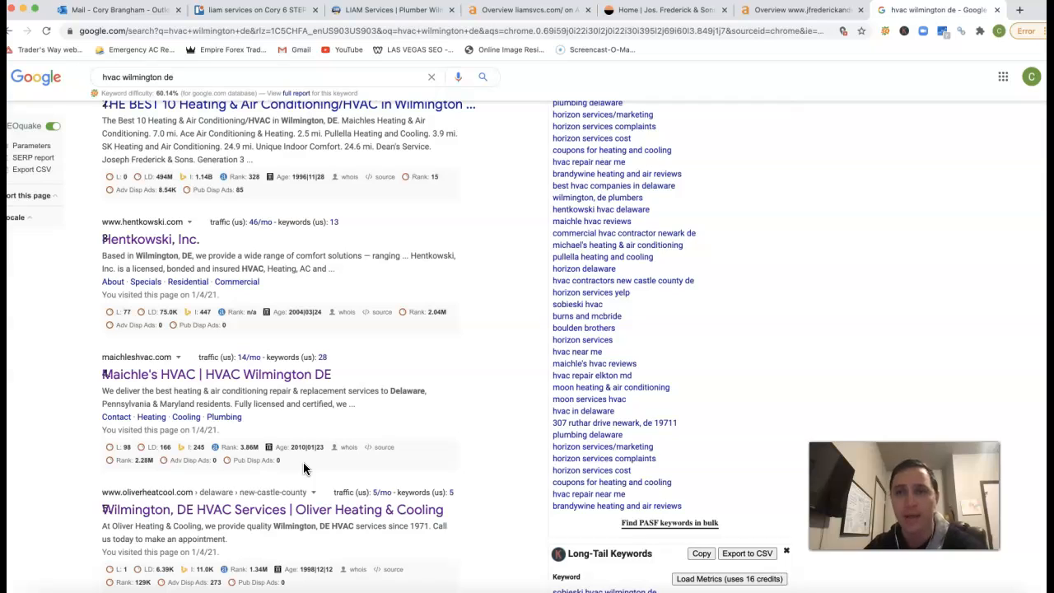
mouse_move(532, 163)
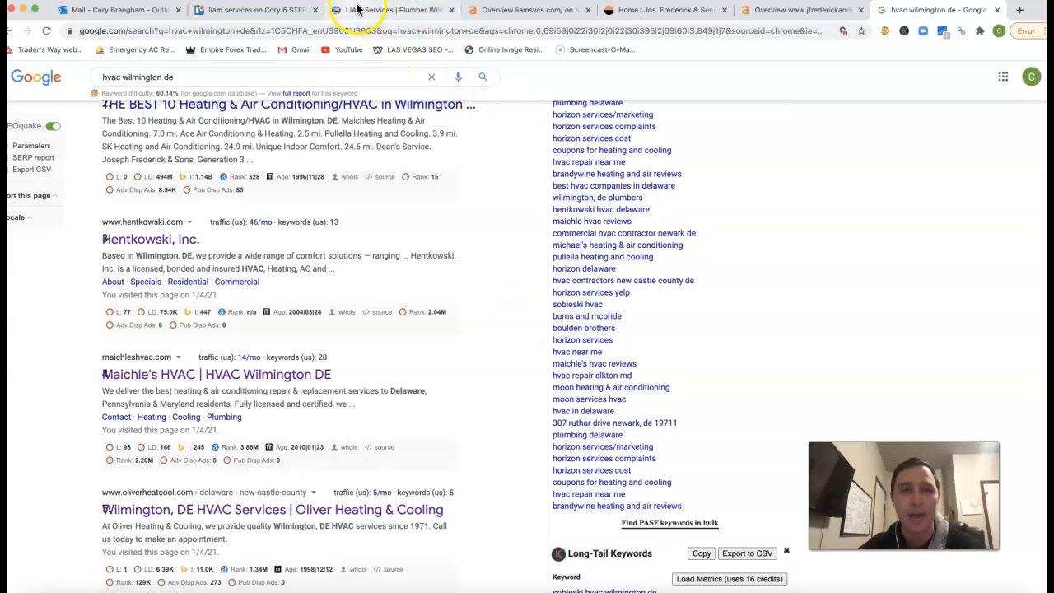
From the LIAM Services homepage, open liamsvcs.com's Ahrefs overview and its organic keywords list.
left_click(387, 8)
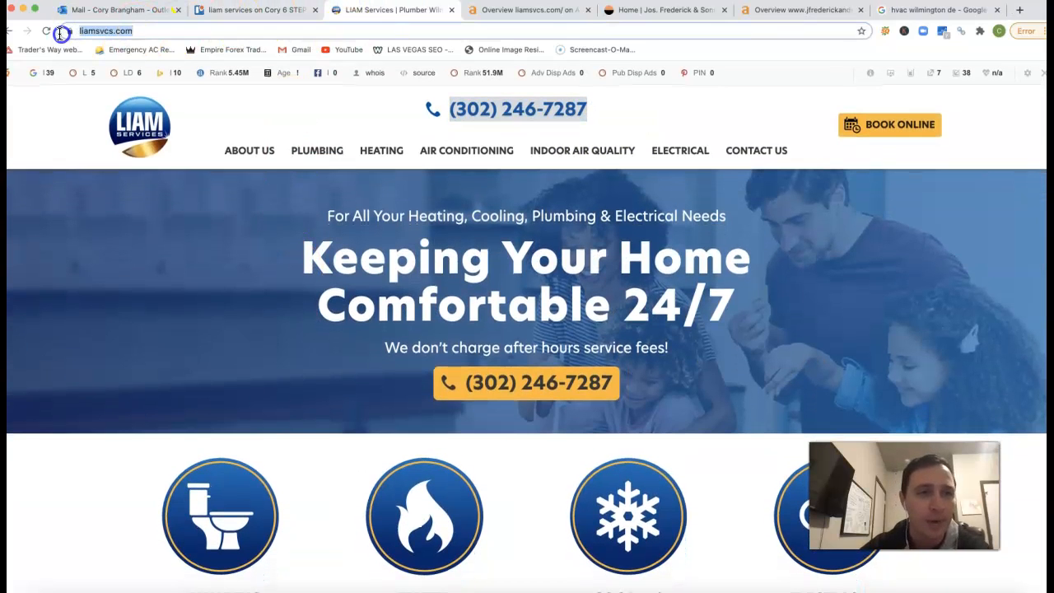
left_click(527, 9)
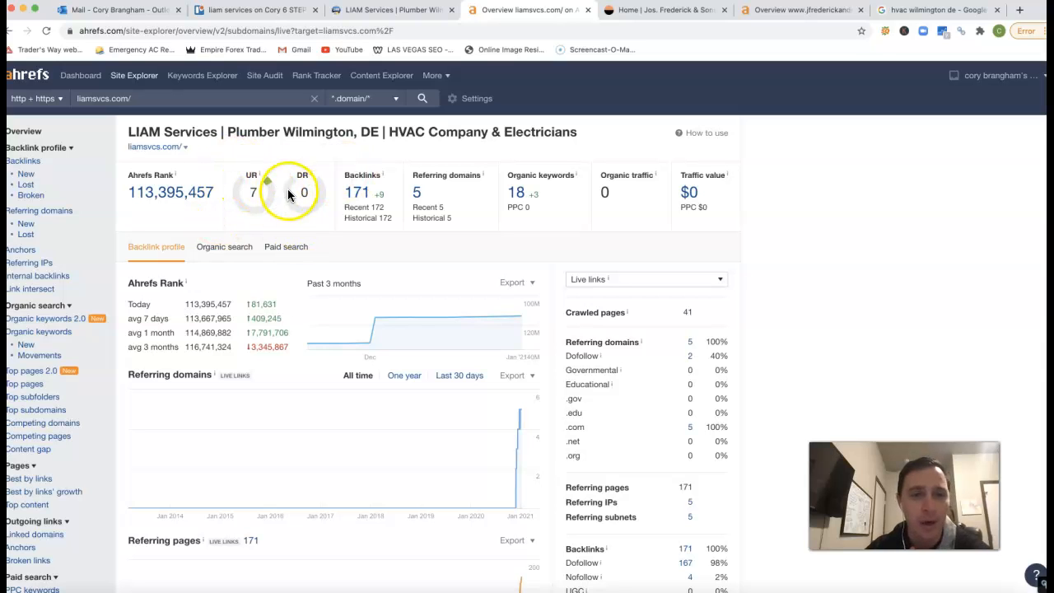
mouse_move(363, 90)
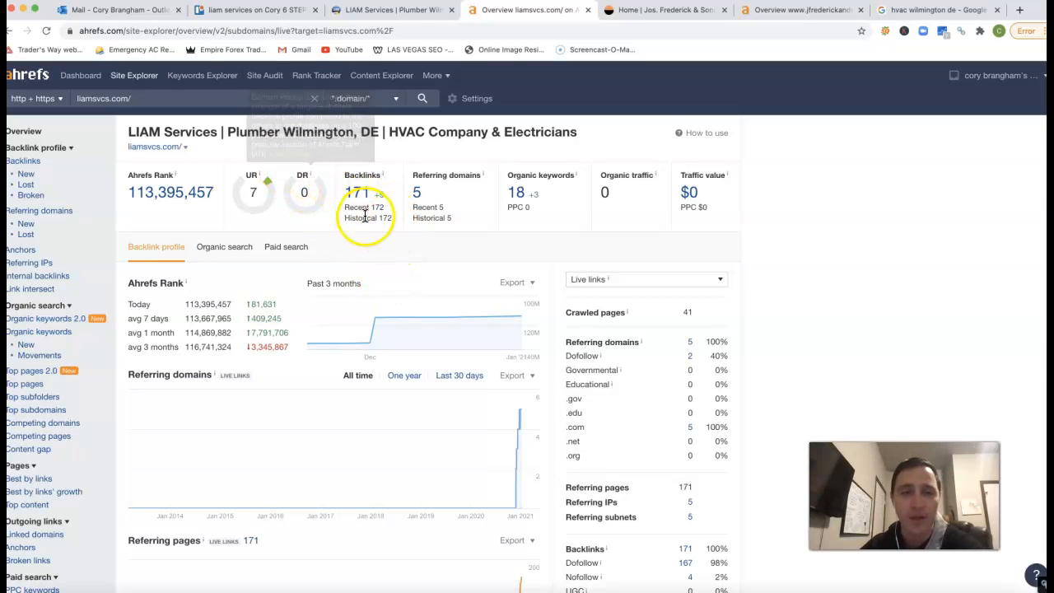
mouse_move(420, 311)
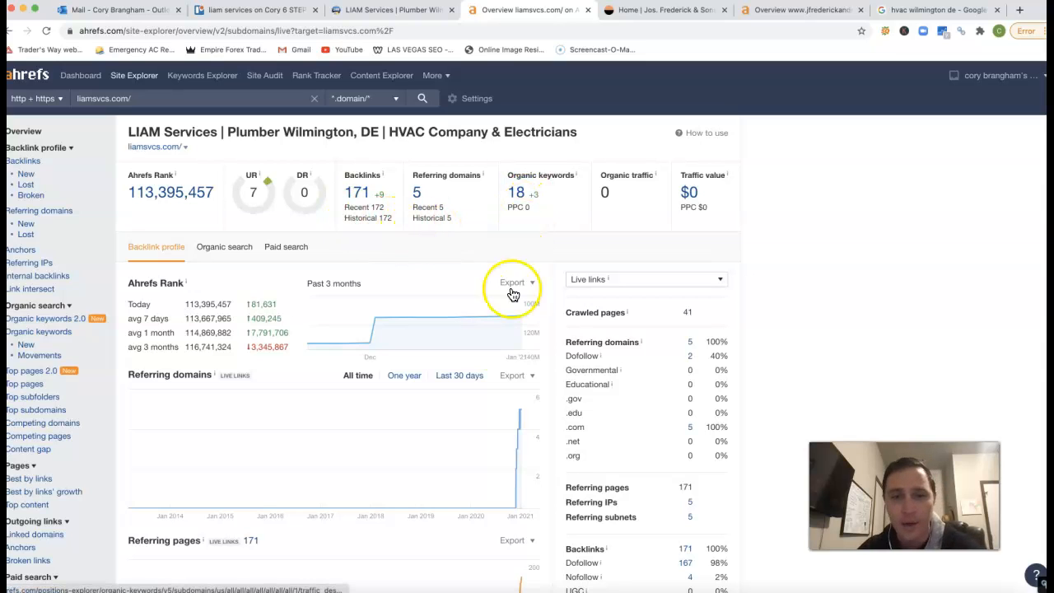
mouse_move(517, 468)
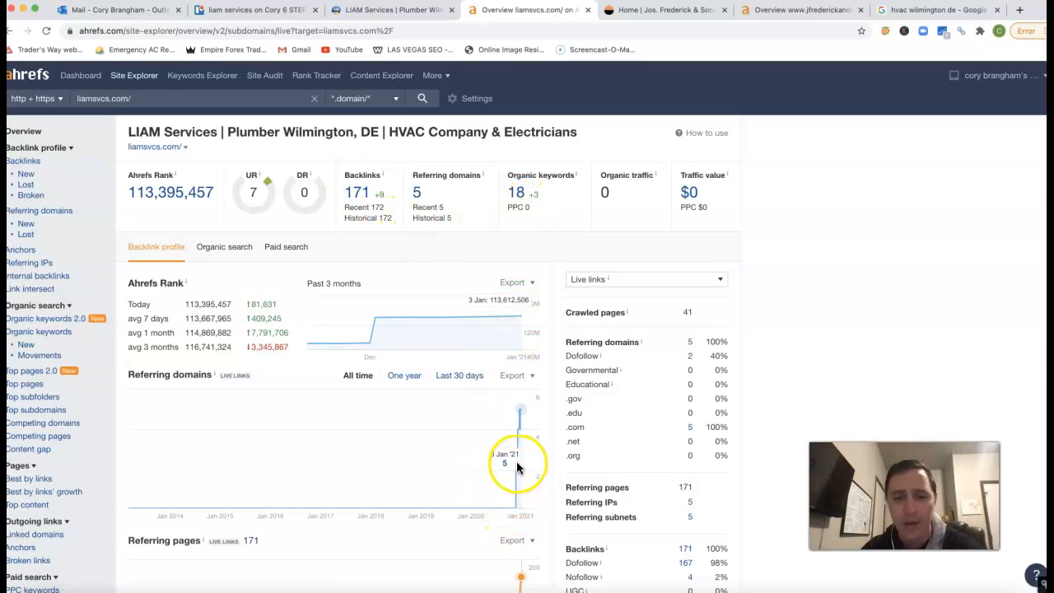
mouse_move(566, 164)
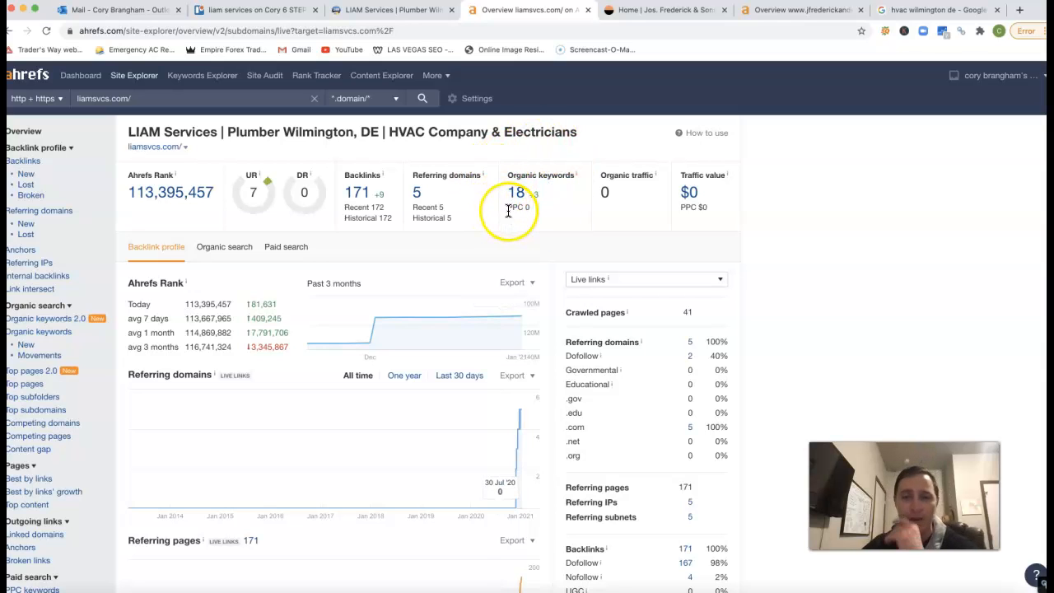
mouse_move(603, 229)
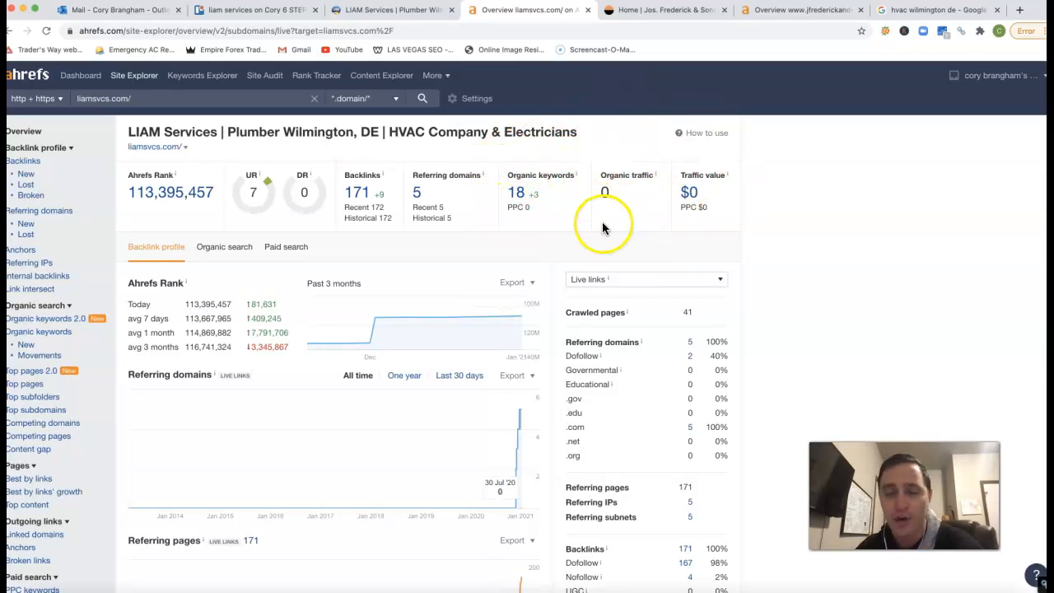
left_click(38, 332)
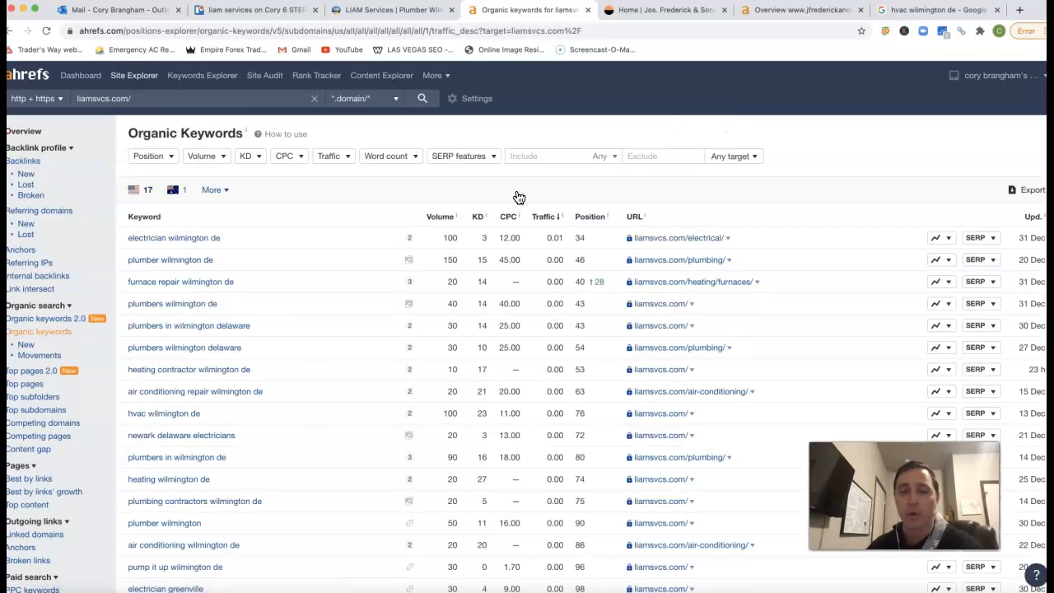
mouse_move(291, 298)
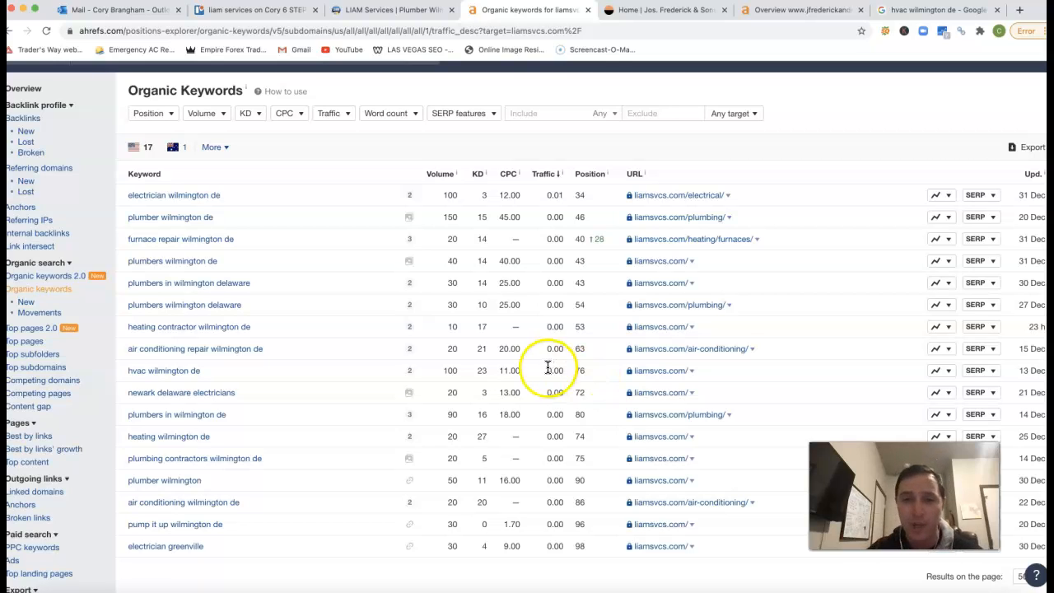
double_click(554, 371)
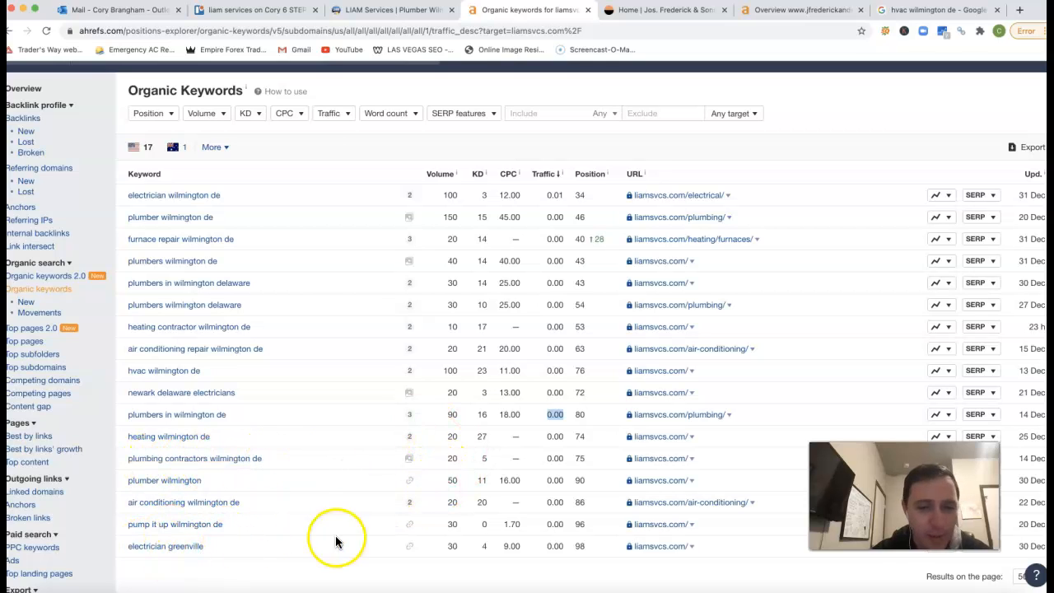
mouse_move(169, 265)
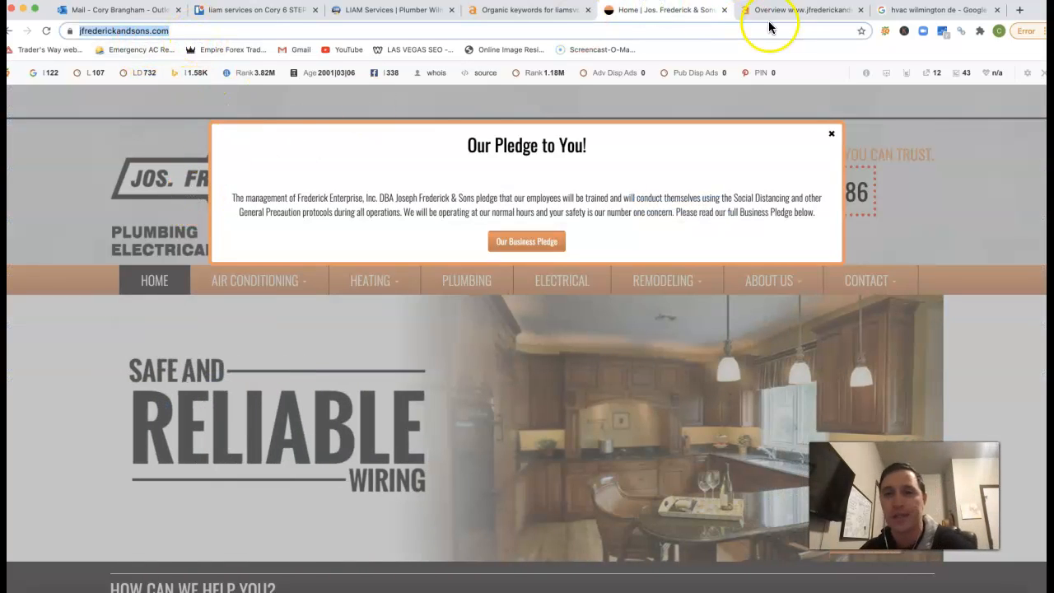
Switch to the jfrederickandsons.com Ahrefs overview showing DR 13 and 134 referring domains.
left_click(795, 9)
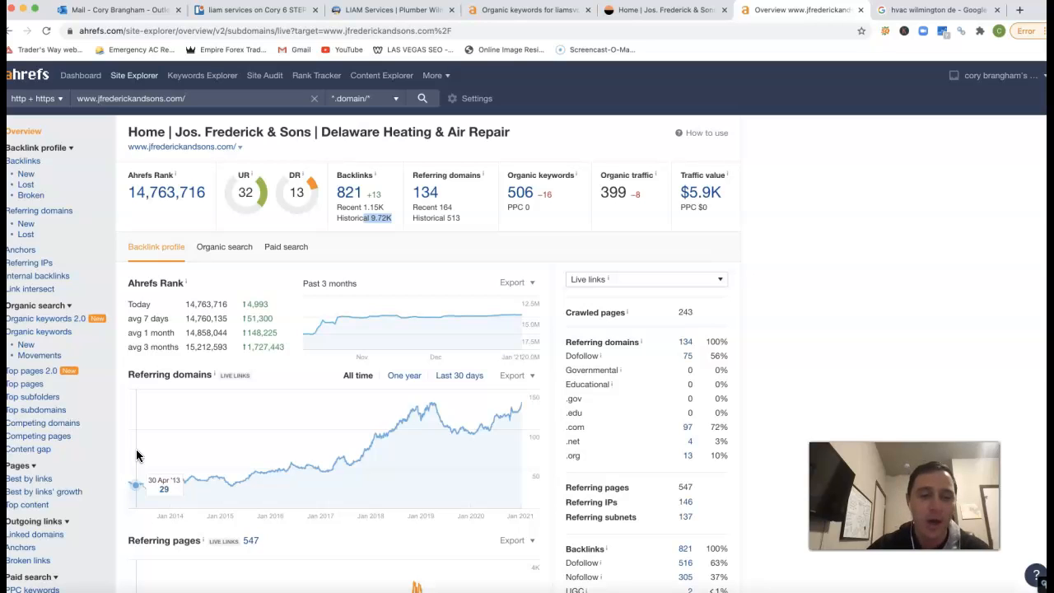
mouse_move(130, 457)
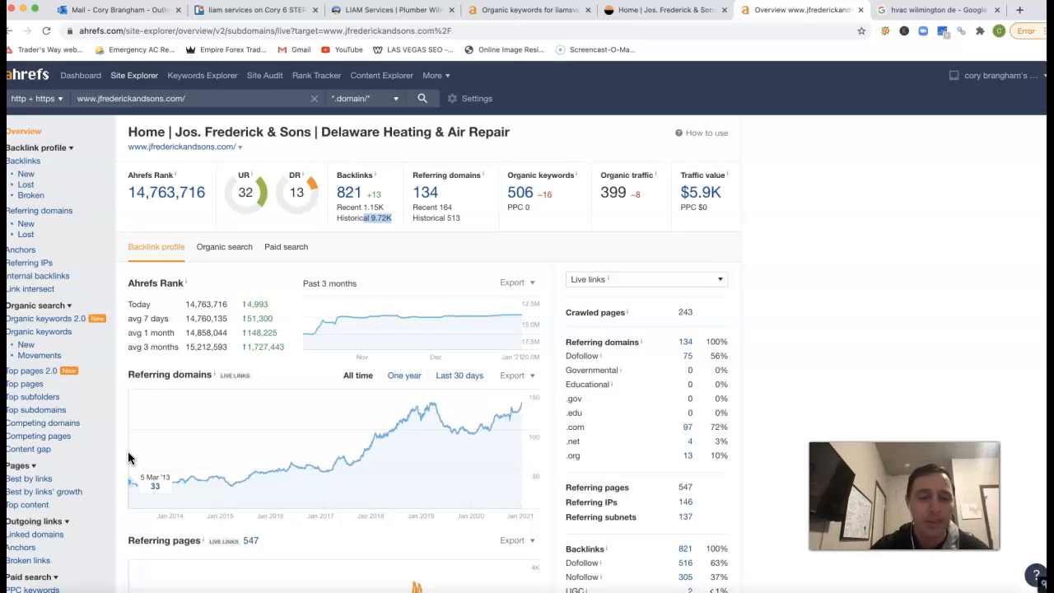
mouse_move(182, 475)
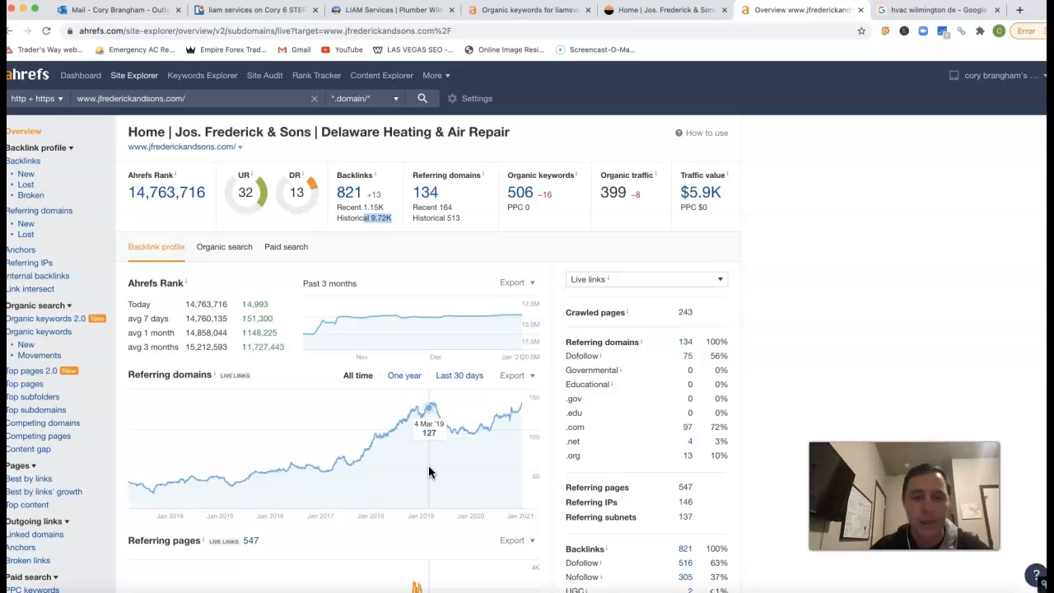
mouse_move(626, 265)
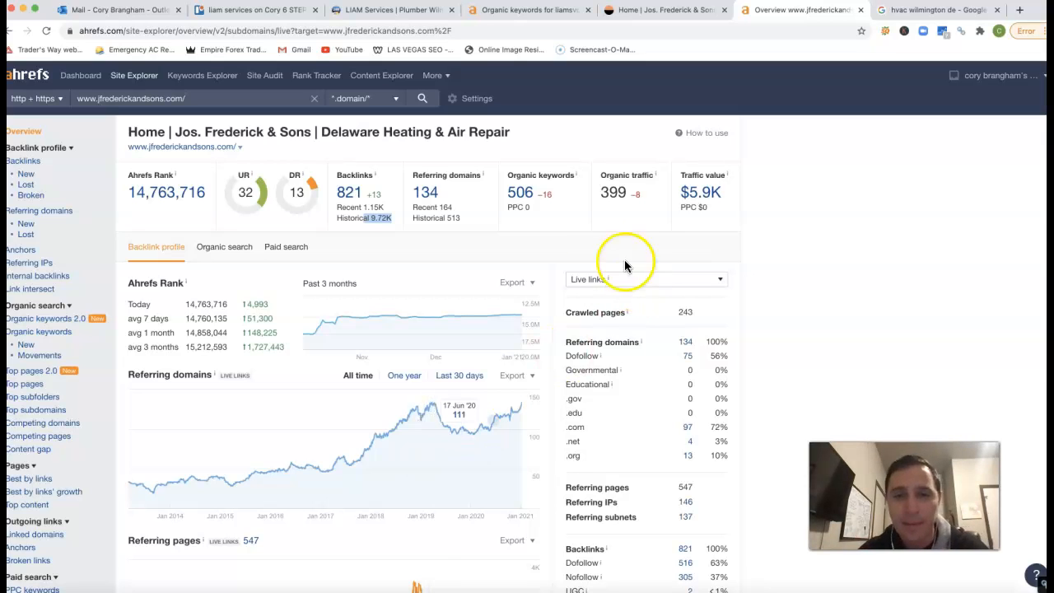
mouse_move(525, 200)
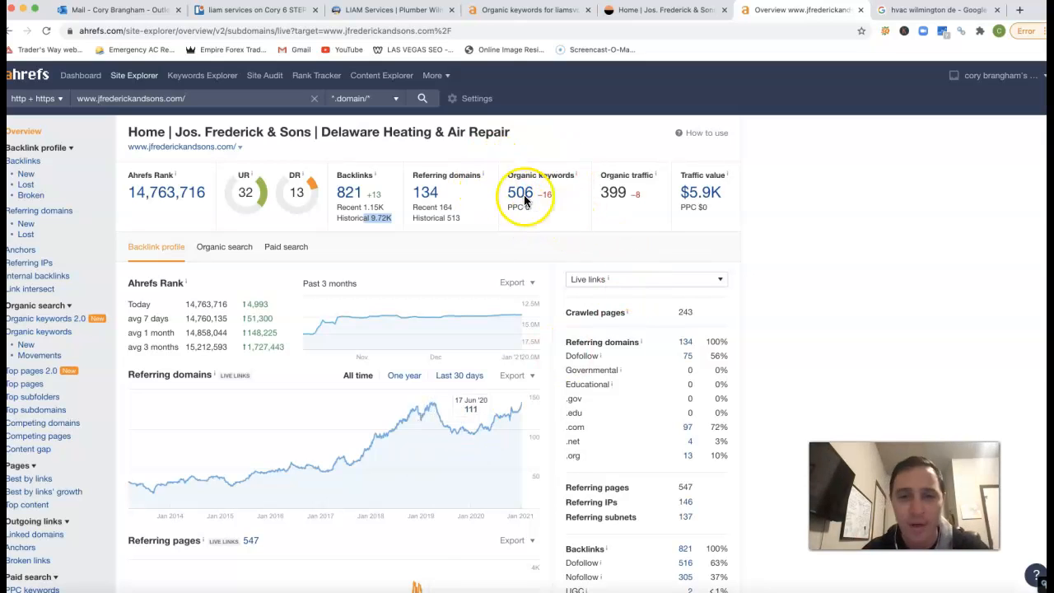
mouse_move(639, 198)
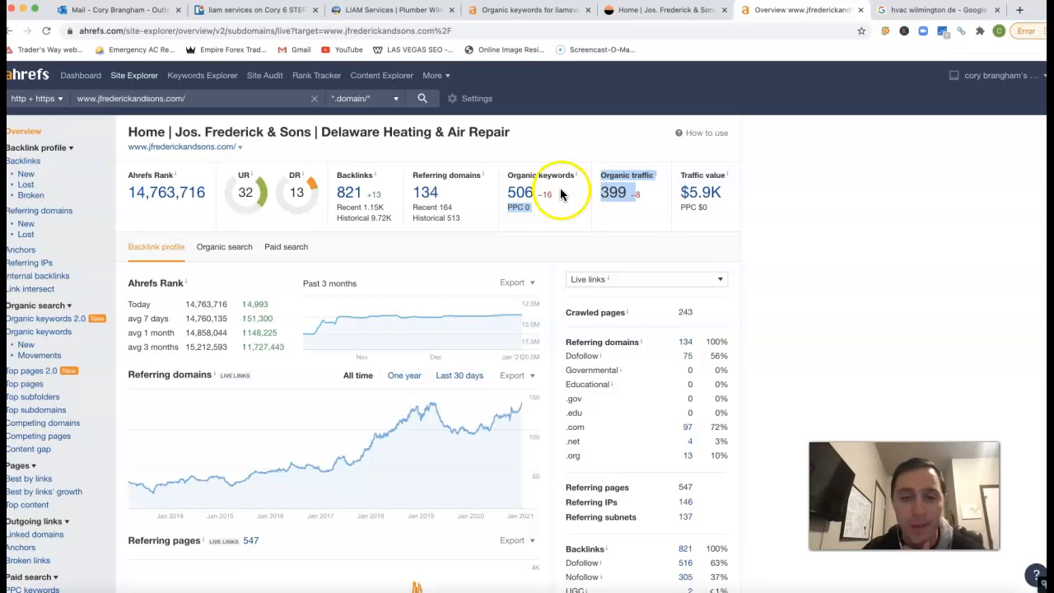
Open jfrederickandsons.com's 506 organic keywords and scroll past forty entries.
left_click(540, 175)
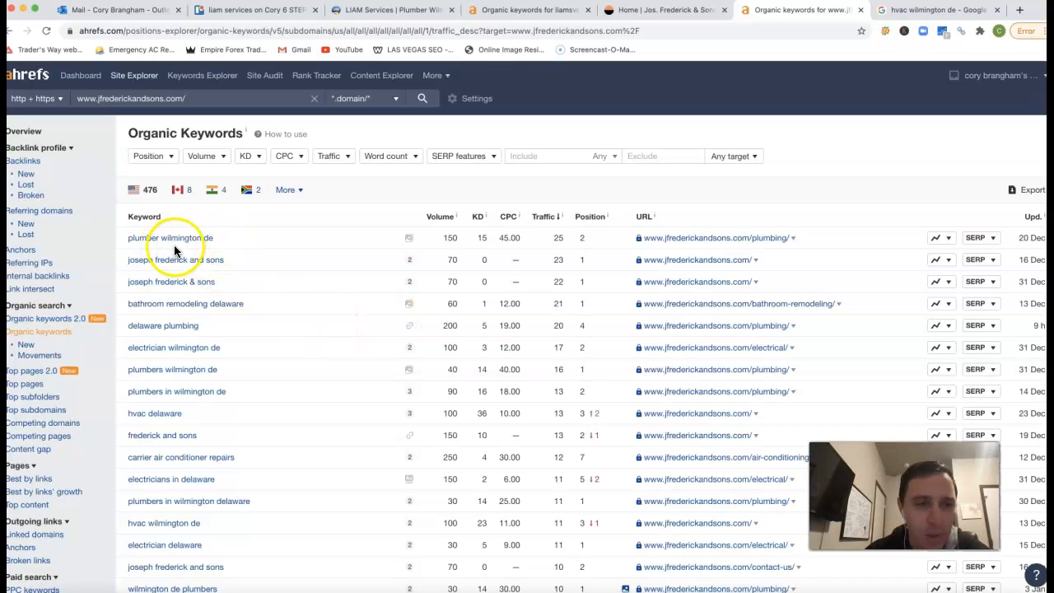
mouse_move(470, 185)
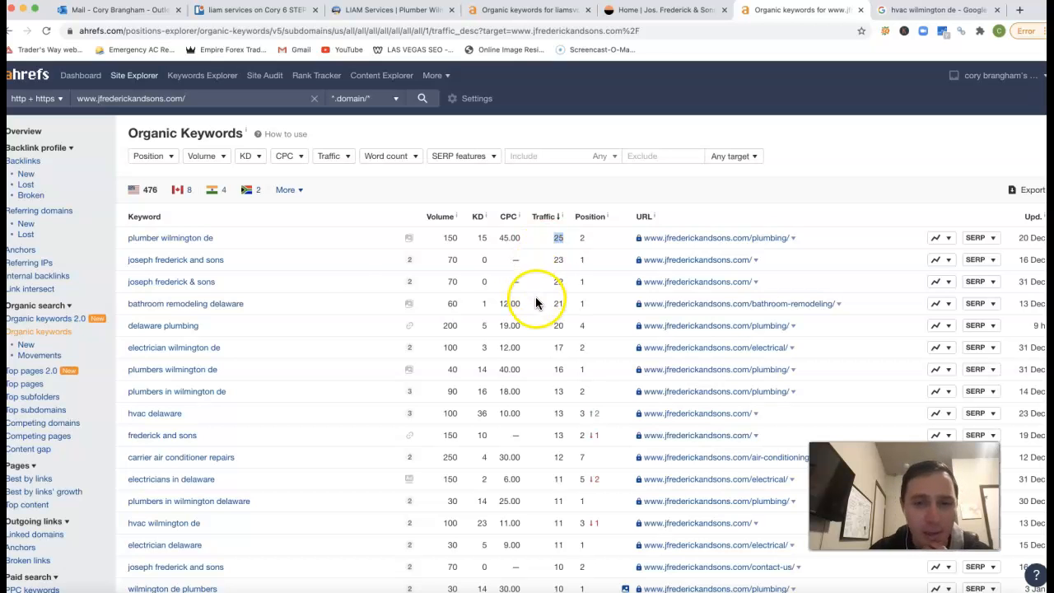
scroll("down", 3)
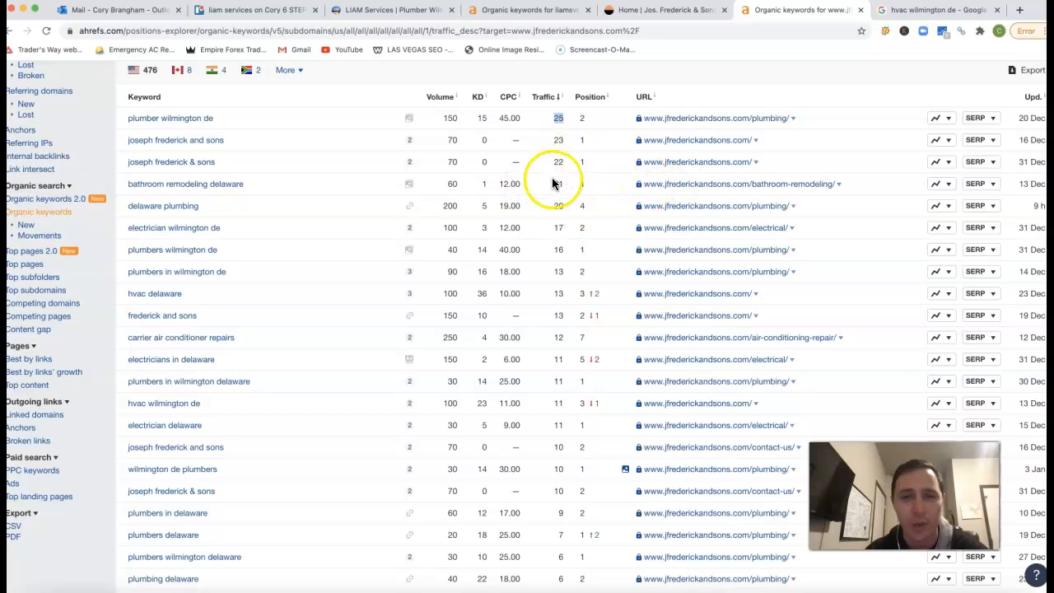
mouse_move(548, 171)
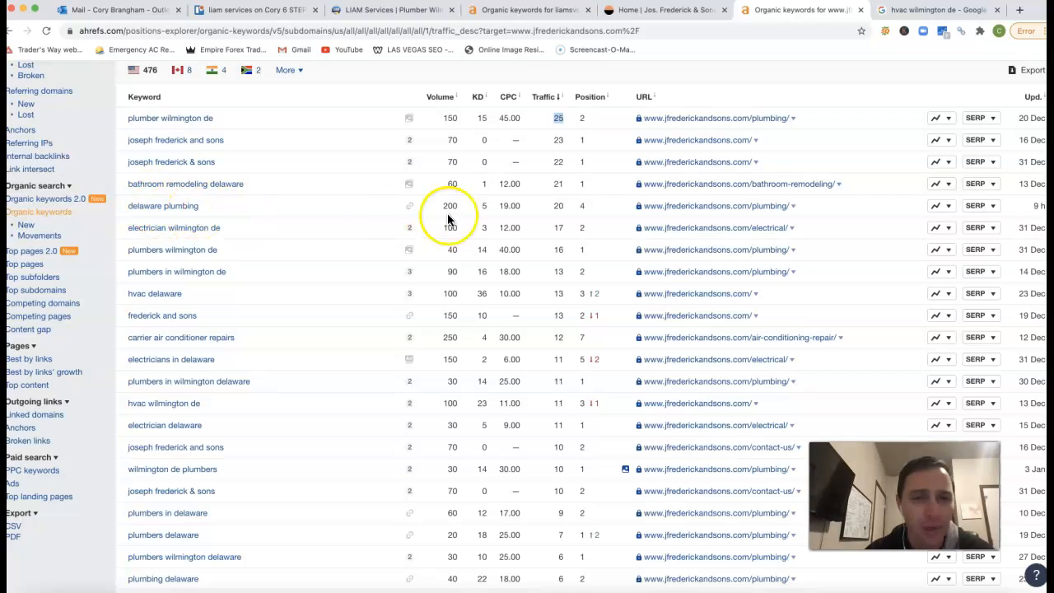
mouse_move(568, 212)
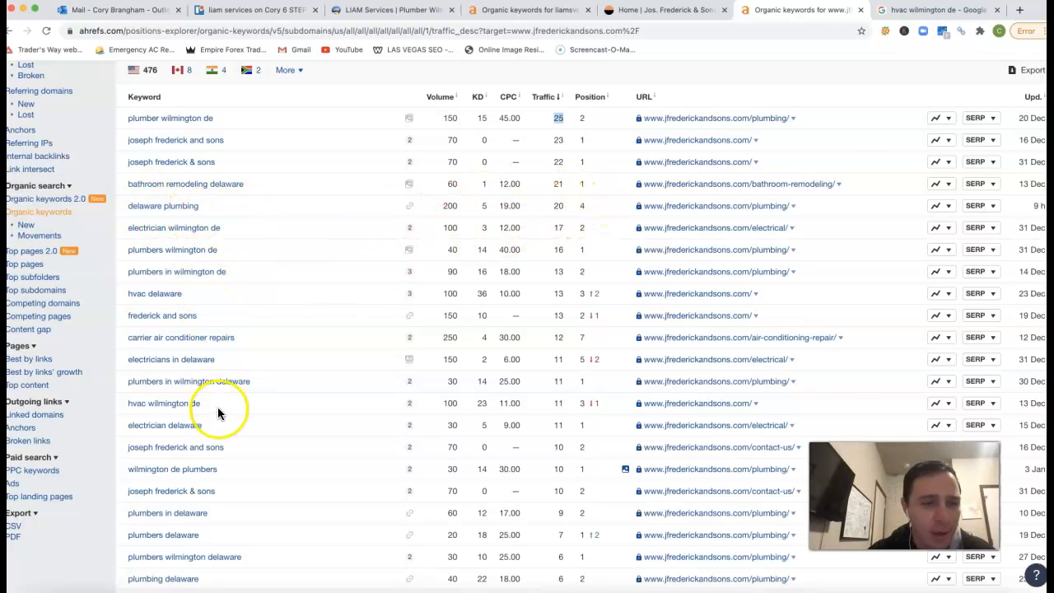
scroll("down", 3)
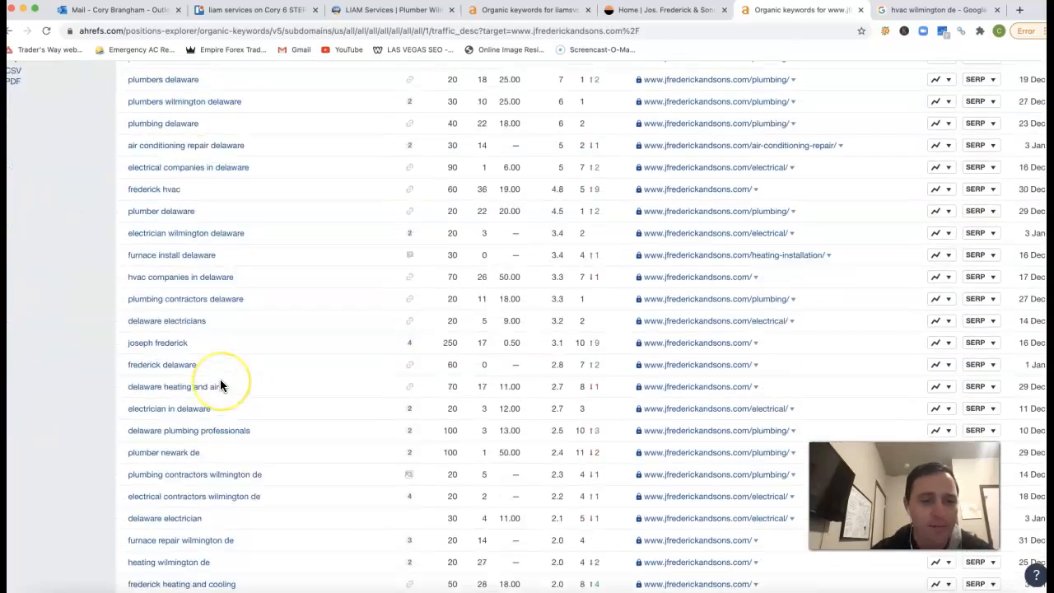
scroll("down", 3)
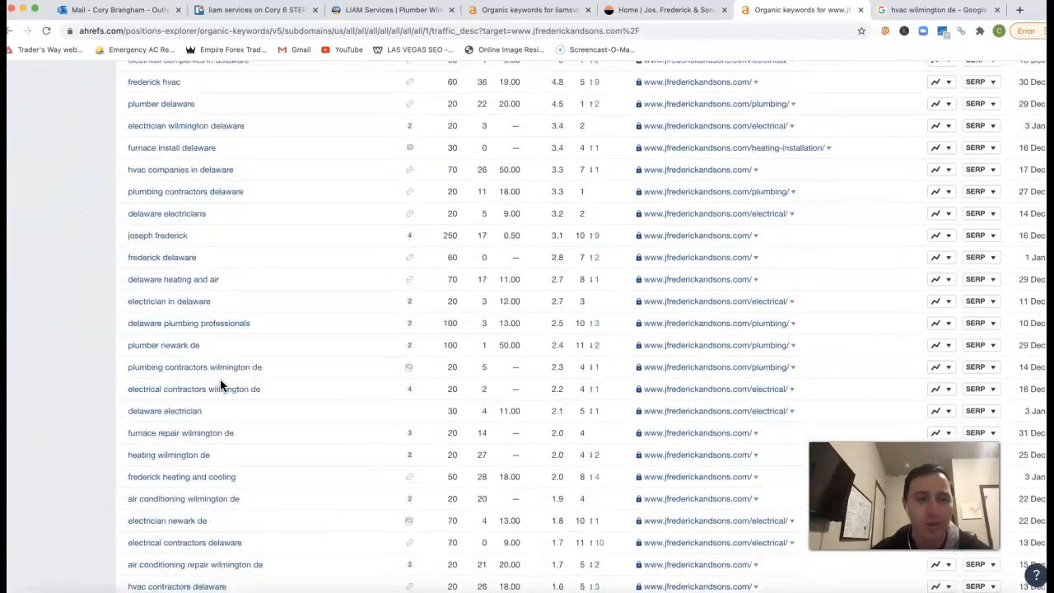